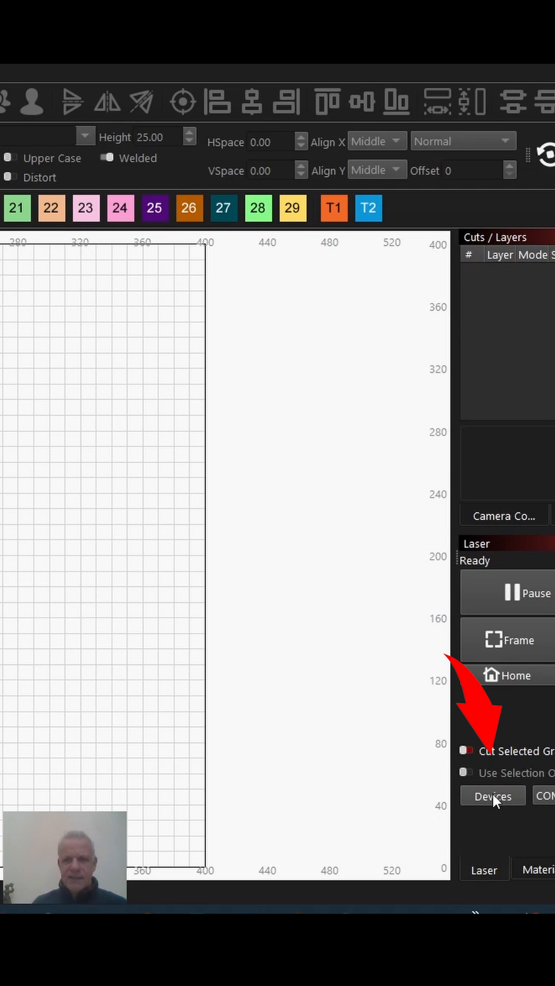
Show the Devices dialog listing the five saved GRBL laser profiles
click(492, 796)
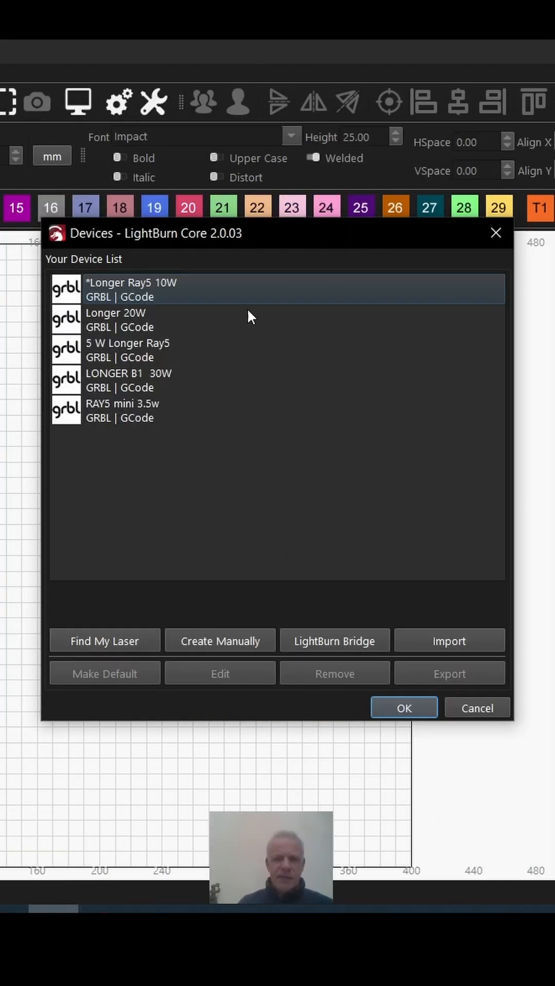
mouse_move(237, 403)
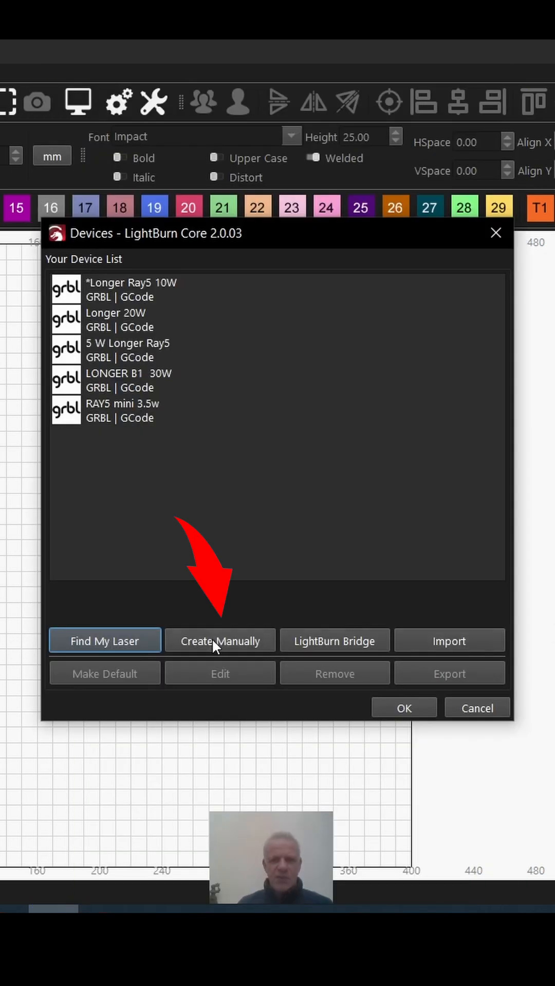
Start a manual device setup with GRBL chosen as the controller type
click(220, 640)
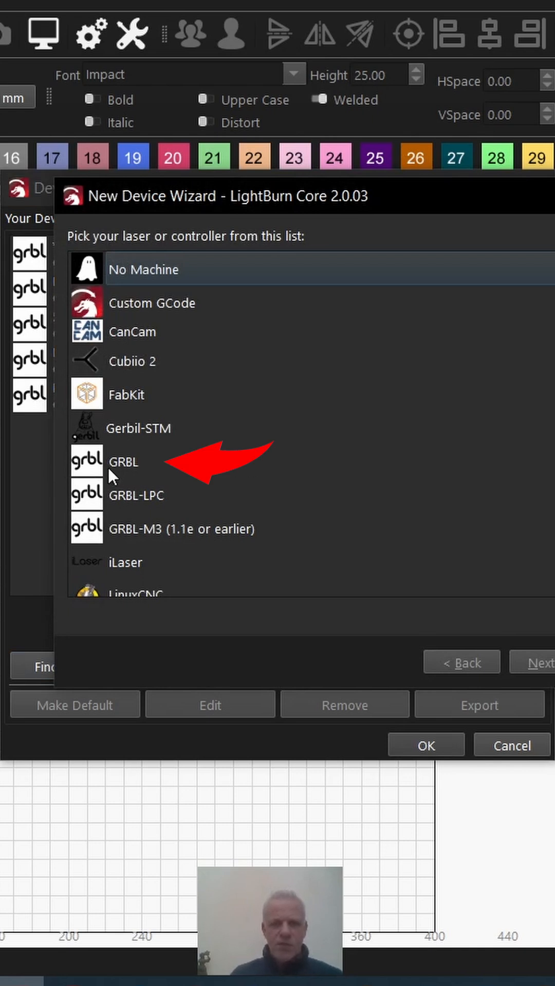
mouse_move(148, 325)
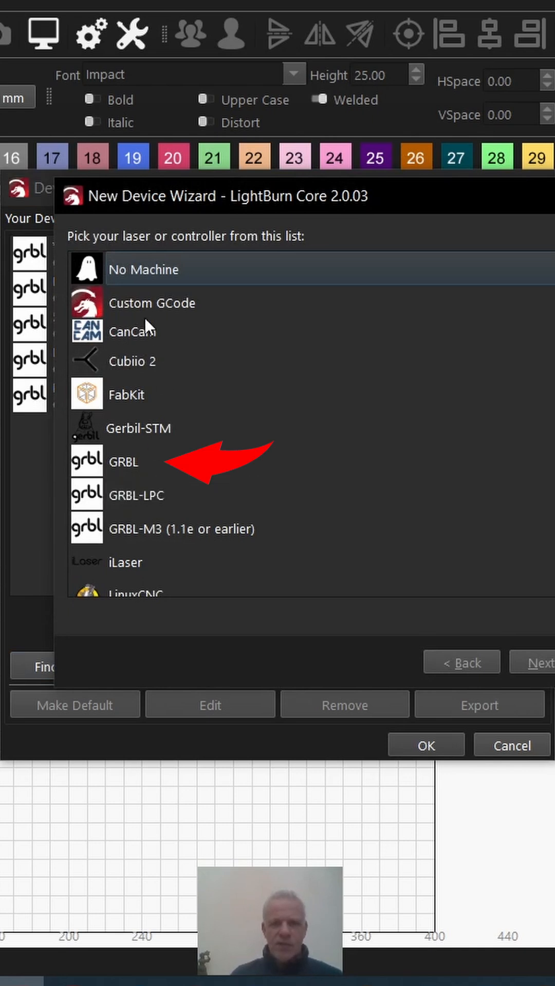
mouse_move(160, 474)
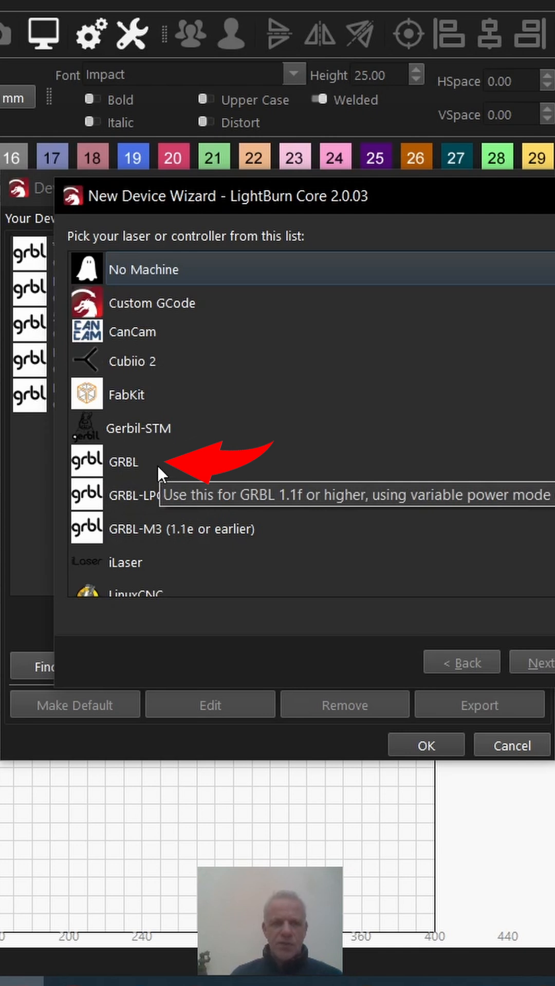
click(124, 462)
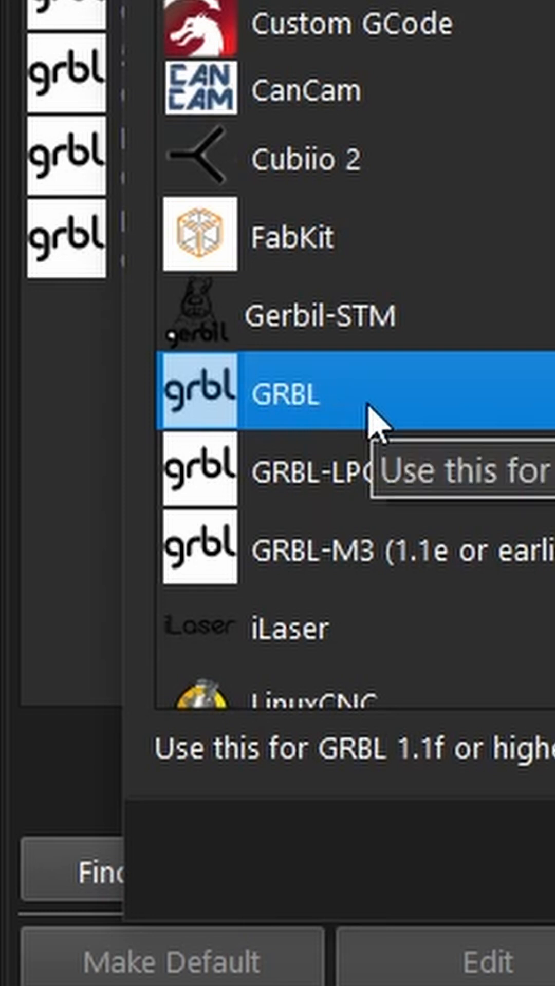
scroll(down, 3)
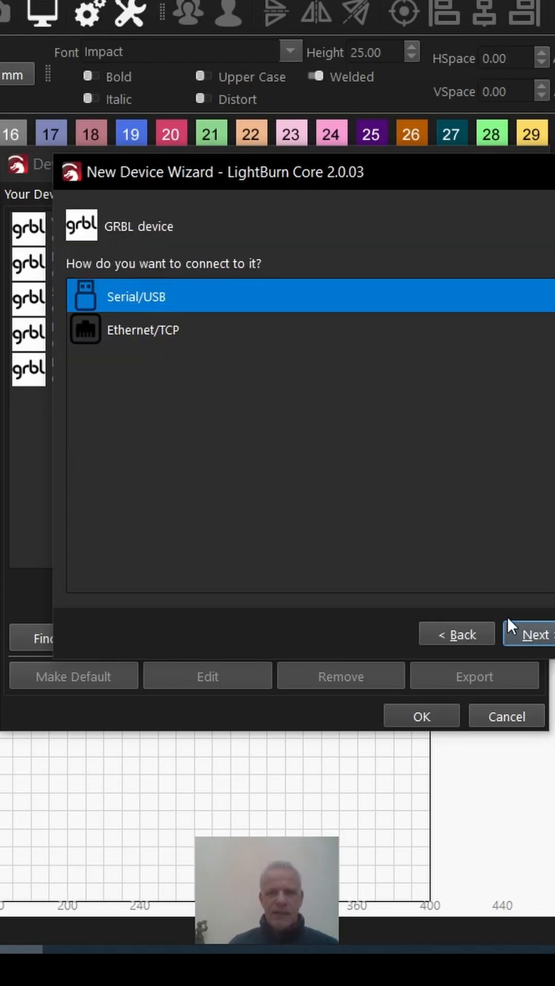
mouse_move(131, 311)
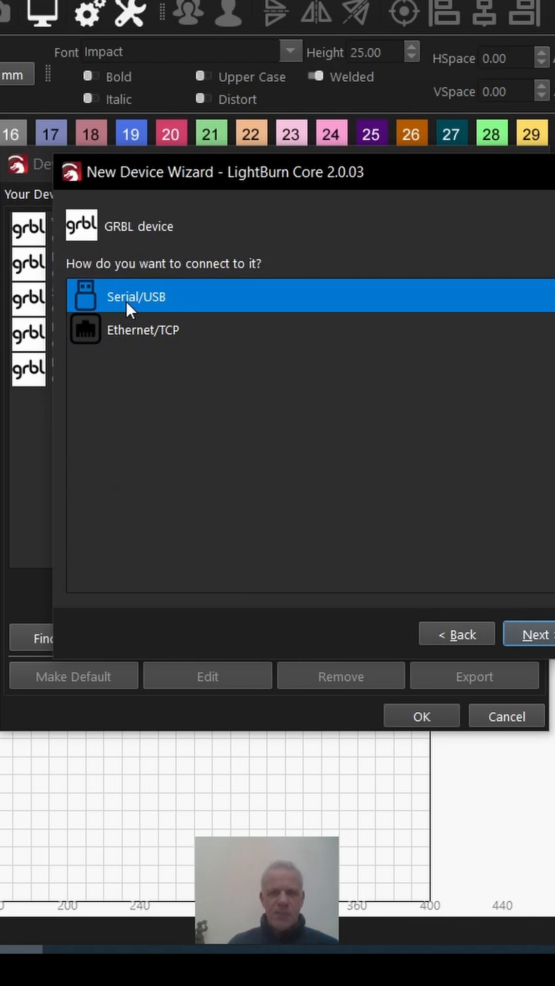
mouse_move(478, 632)
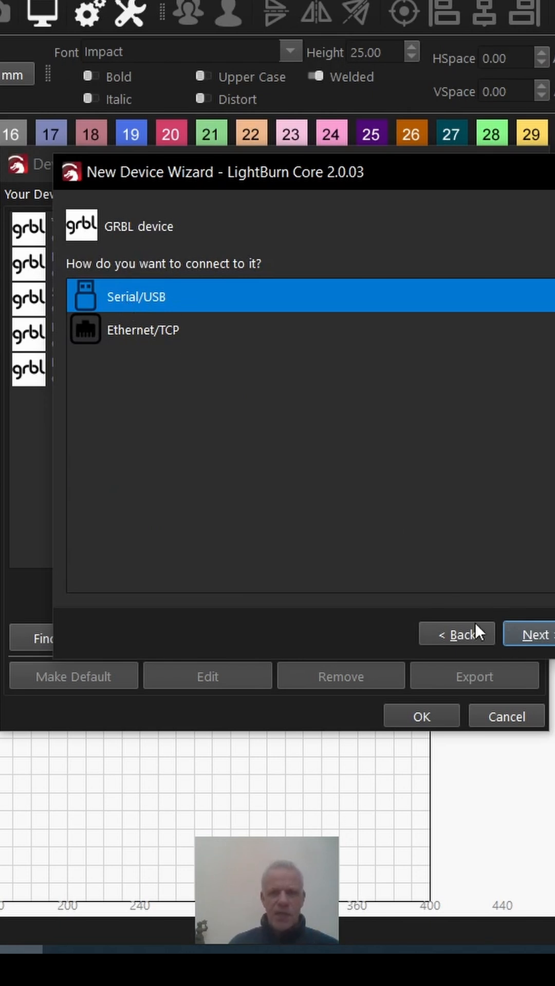
Connect over Serial/USB and name the device 'Longer 10w youtube video'
click(534, 634)
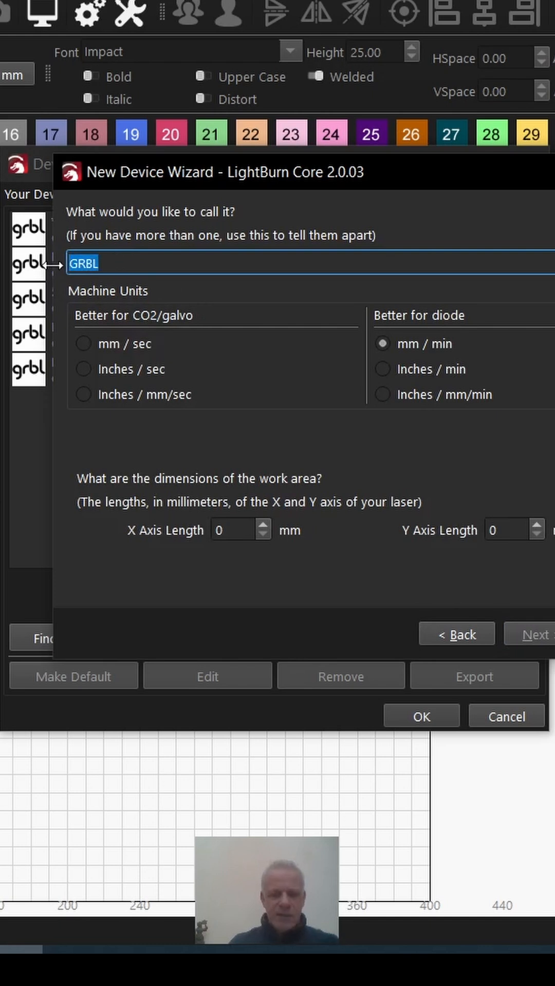
text(Longer 10)
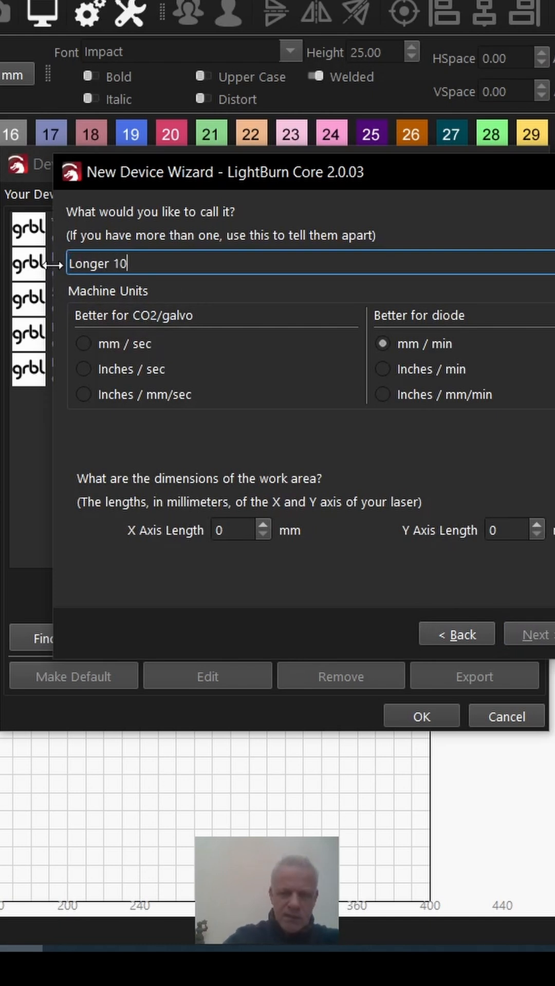
text(w youtube video)
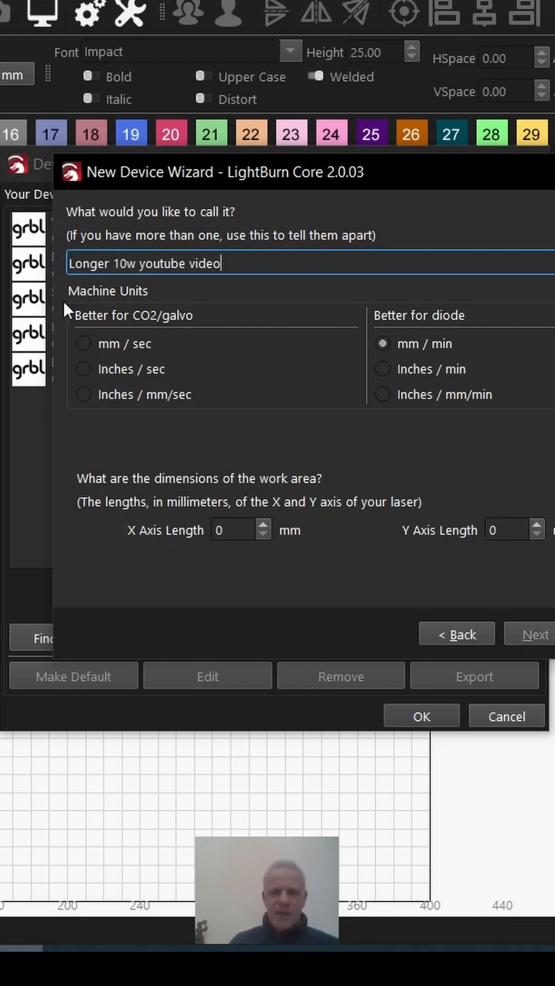
mouse_move(178, 358)
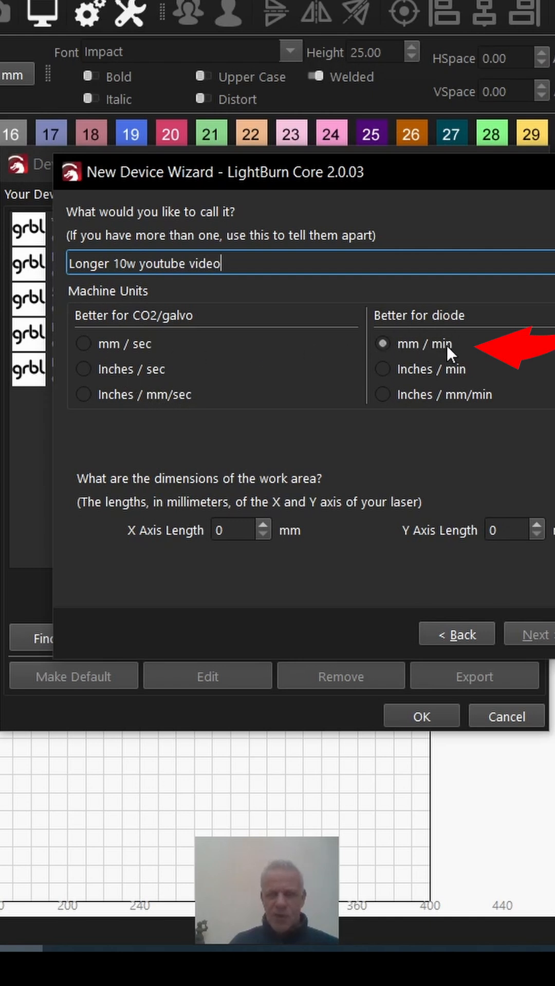
mouse_move(459, 357)
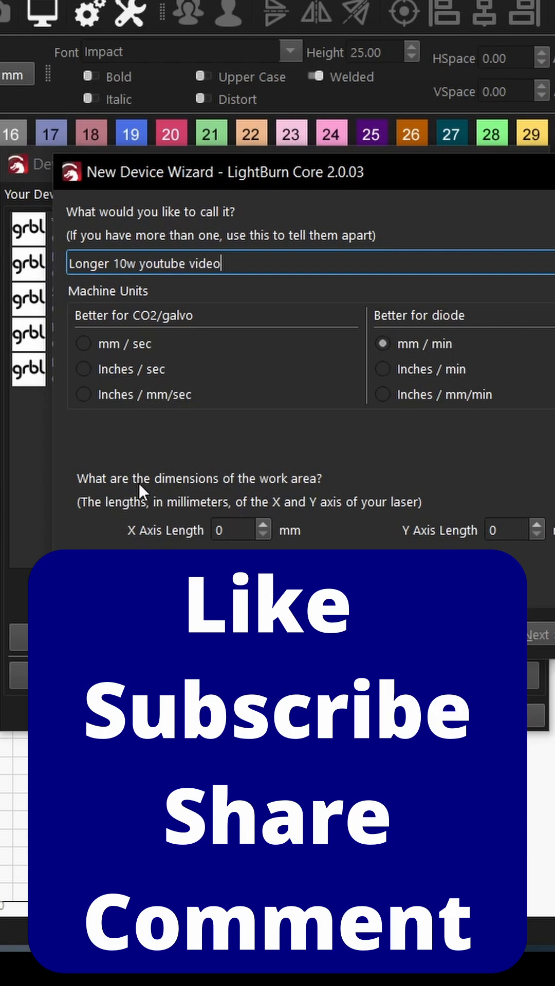
Enter a 400 mm X axis and 4000 mm Y axis work area, keeping mm/min
click(236, 529)
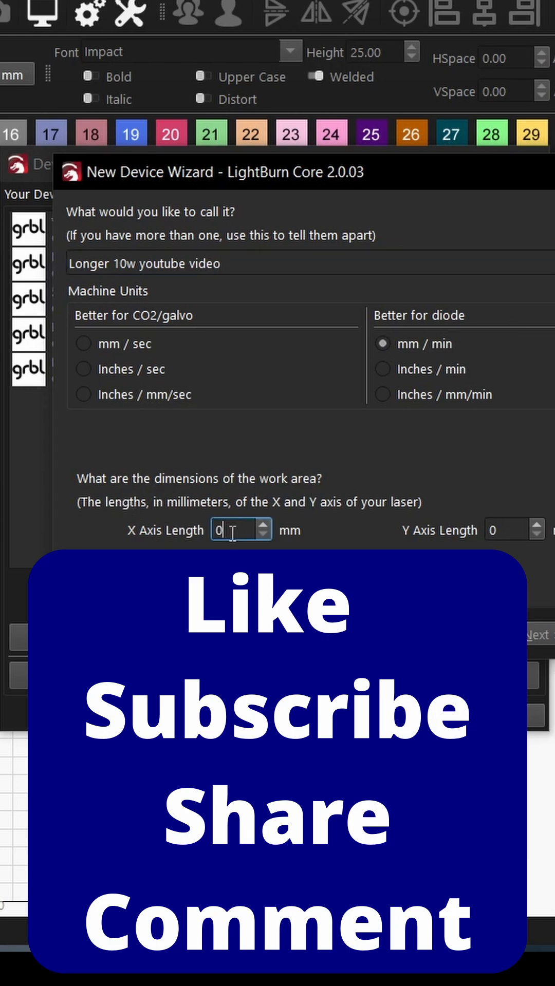
text(400)
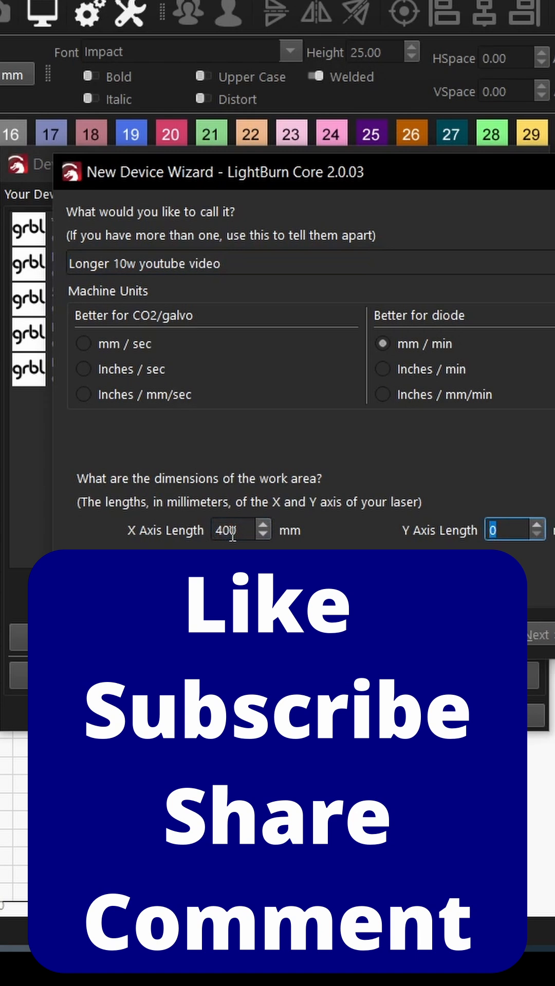
text(4000)
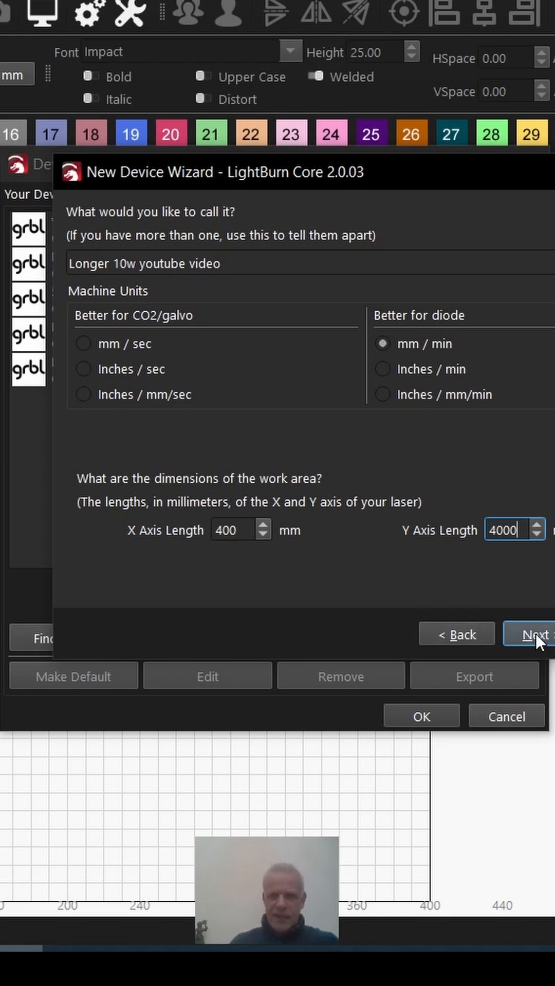
Set the laser origin to Front Left and disable auto-homing on startup
click(532, 634)
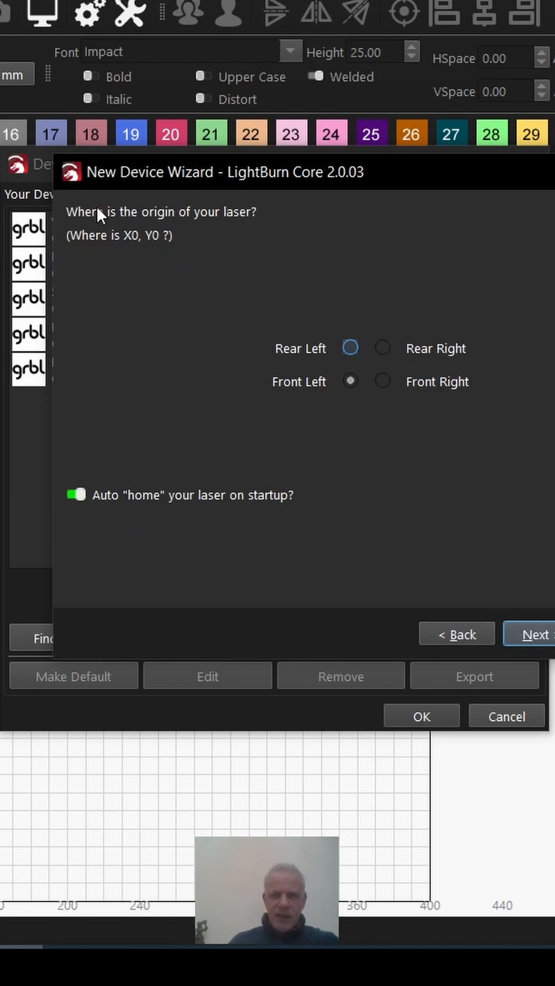
mouse_move(240, 228)
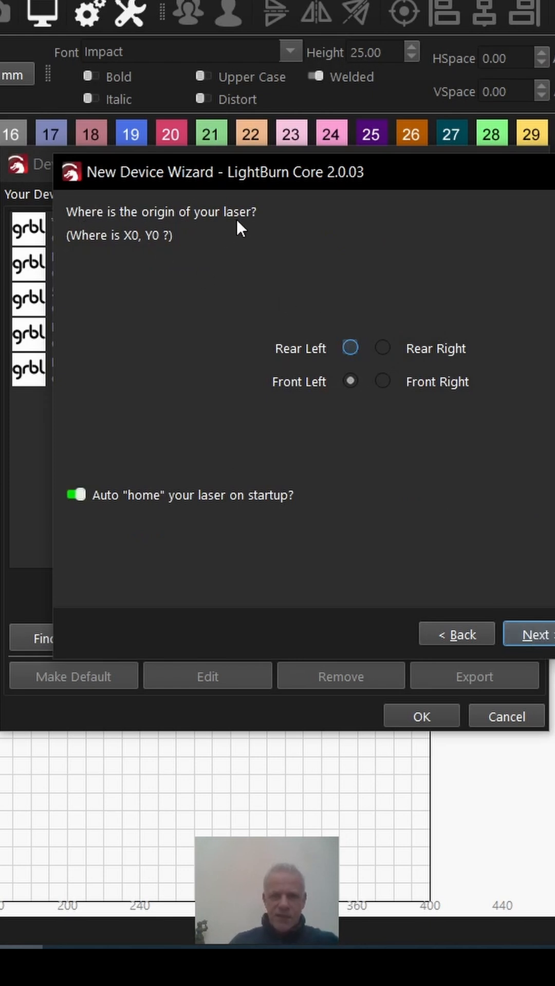
mouse_move(353, 410)
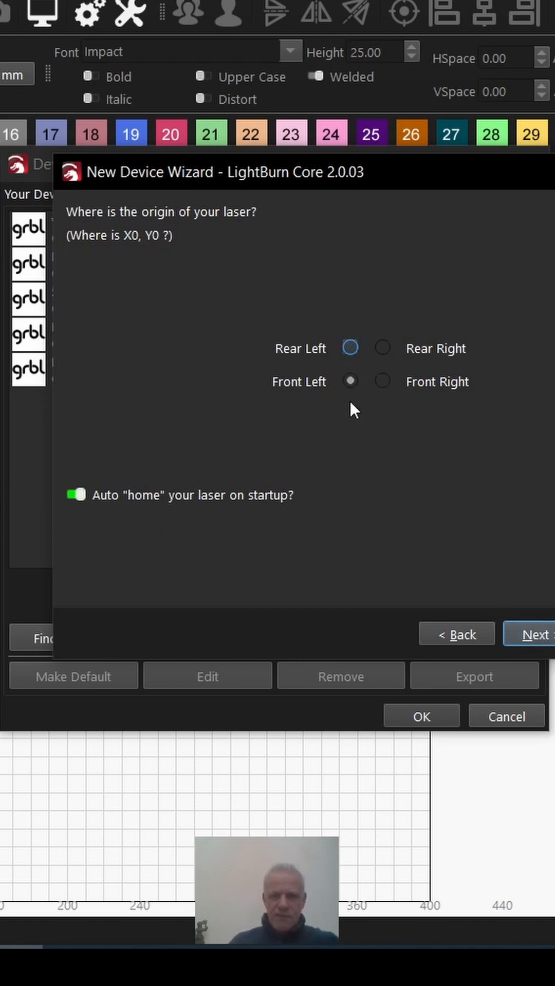
mouse_move(364, 368)
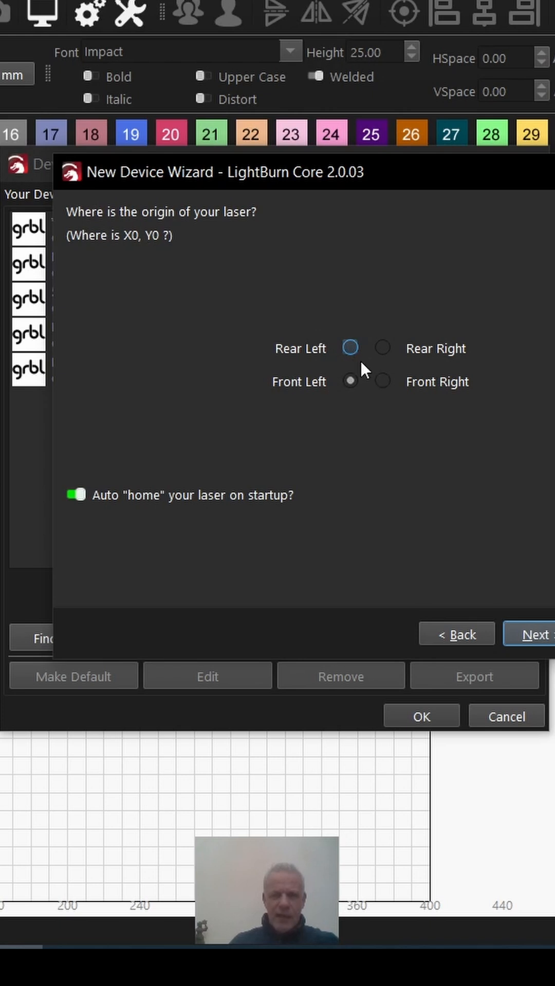
mouse_move(367, 400)
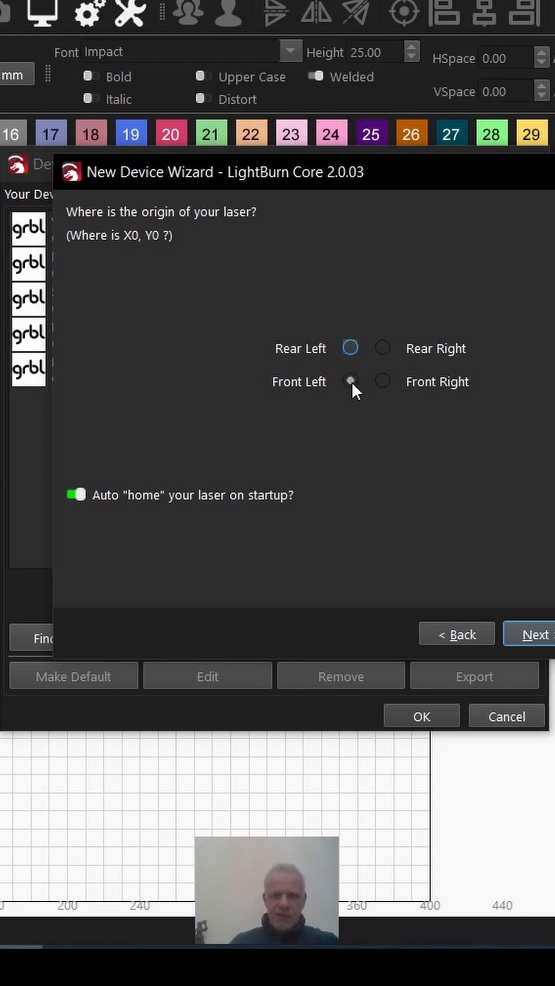
click(382, 381)
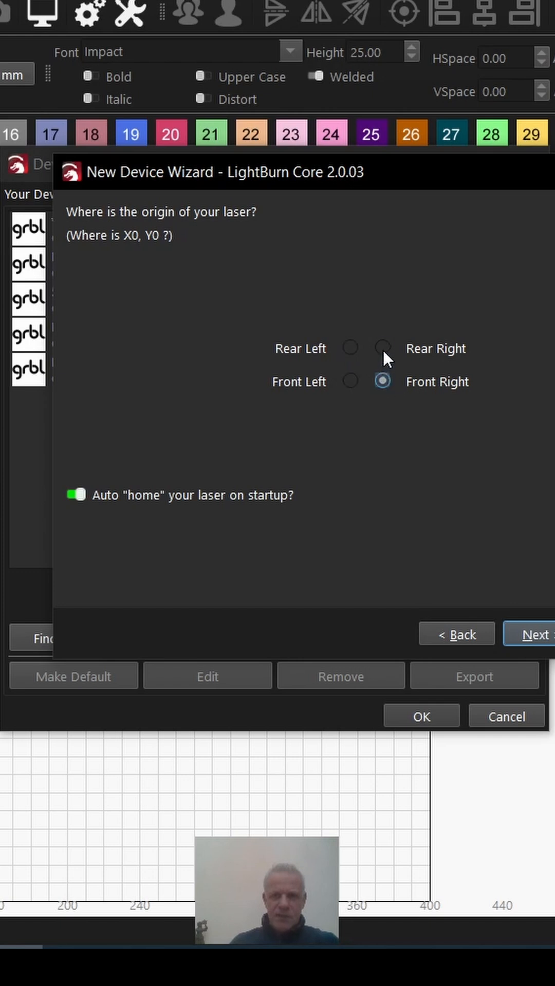
click(349, 381)
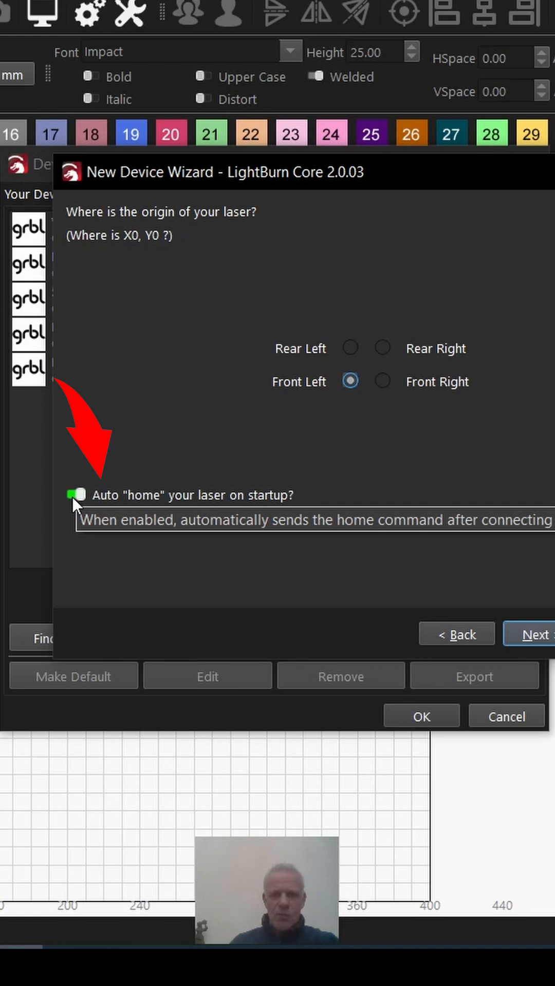
click(75, 495)
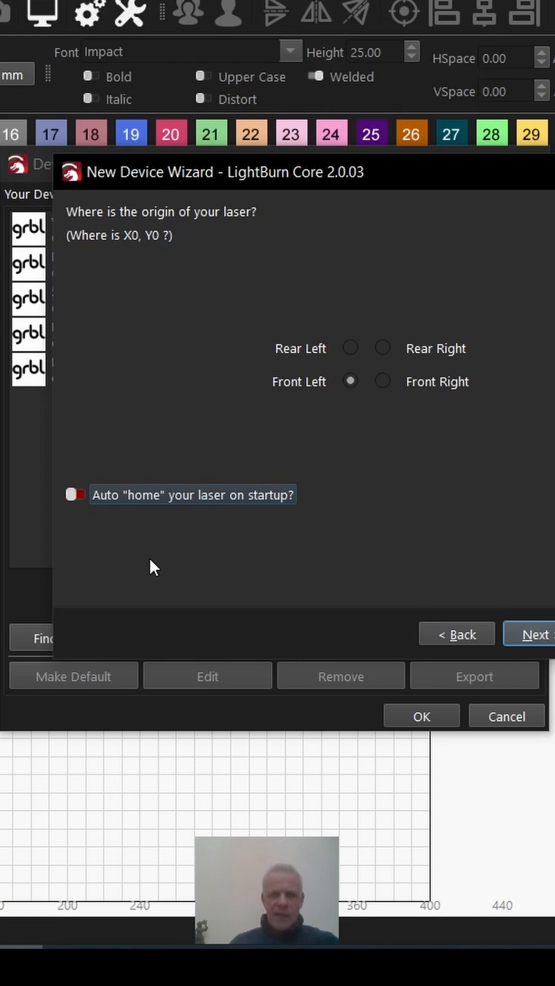
mouse_move(260, 567)
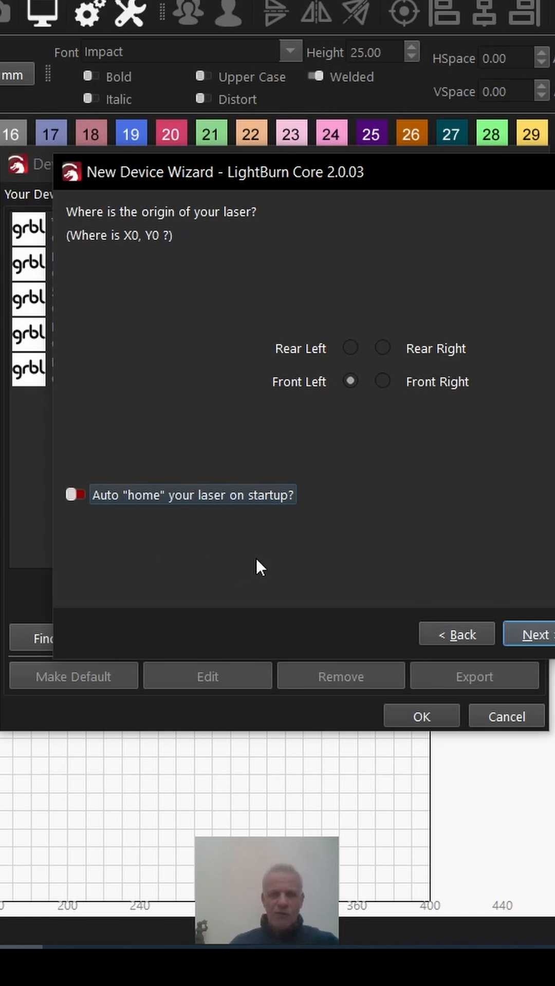
mouse_move(542, 637)
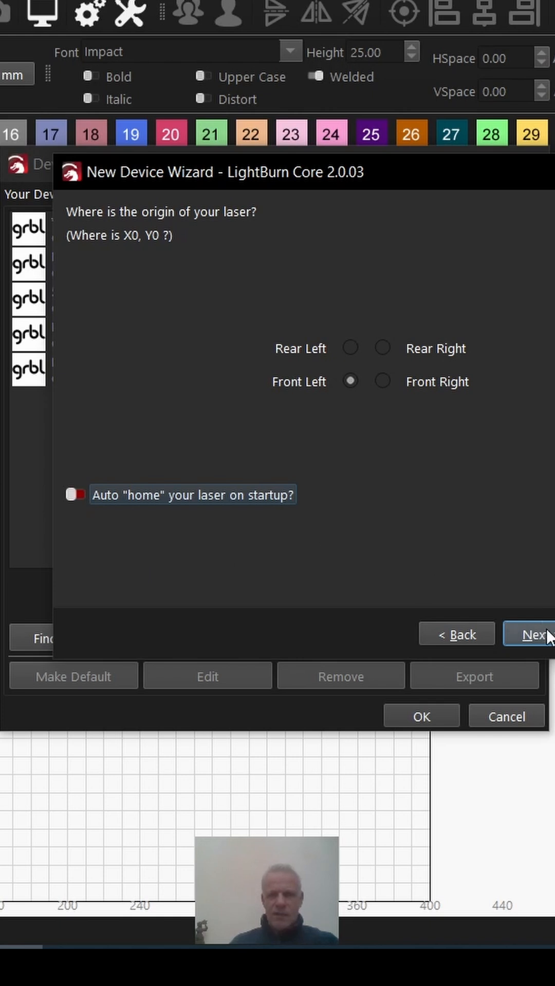
Advance to the summary showing GRBL, Serial/USB, 400 by 4000 mm, front-left origin
click(530, 634)
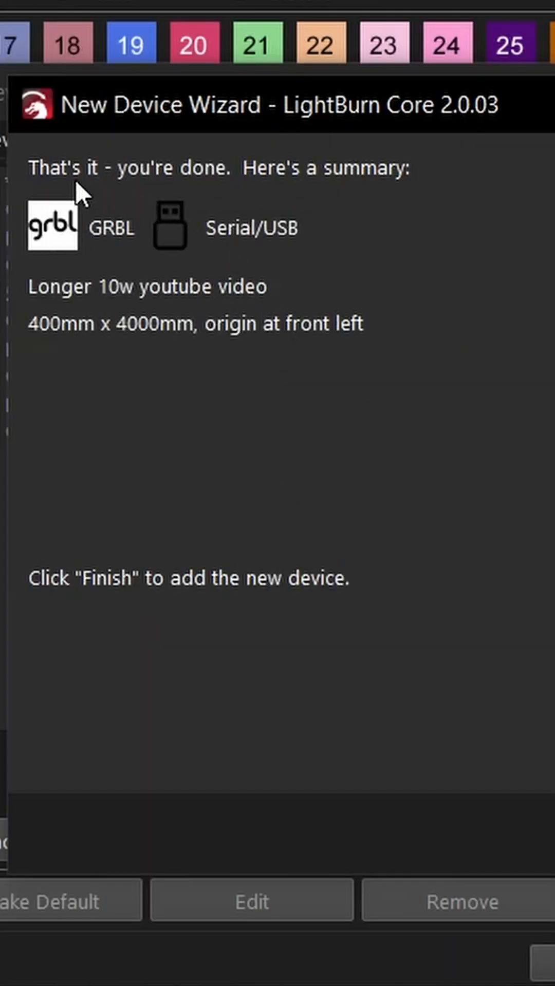
mouse_move(153, 448)
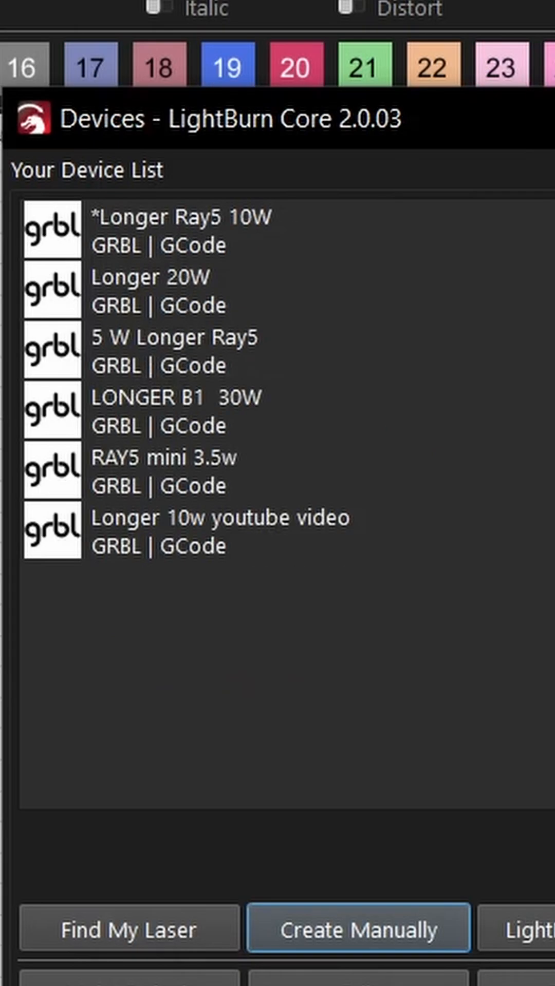
mouse_move(183, 557)
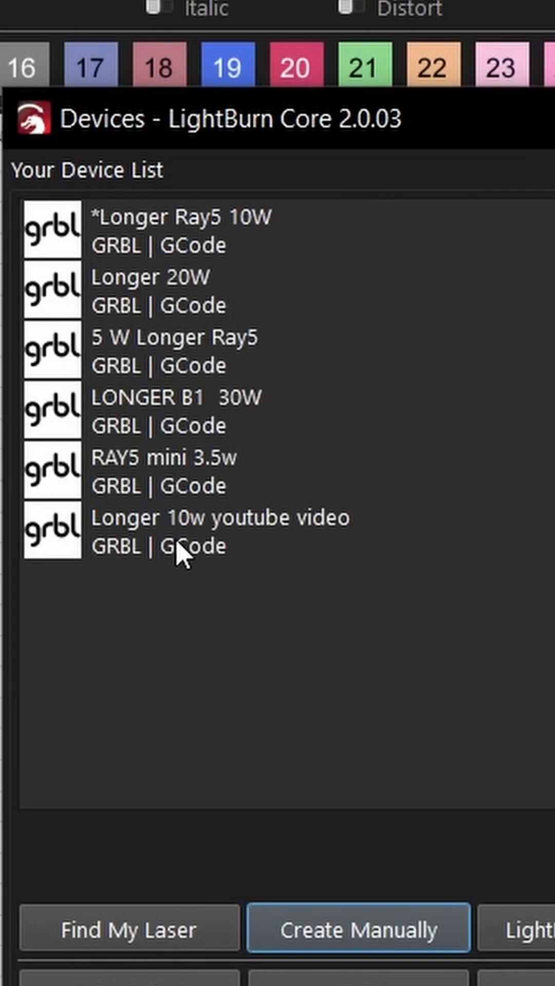
mouse_move(82, 569)
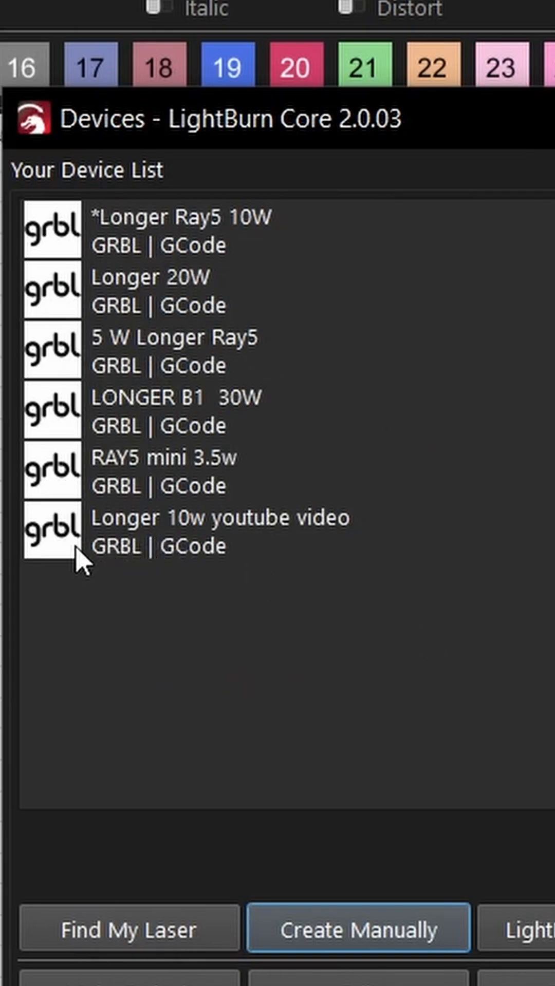
mouse_move(139, 614)
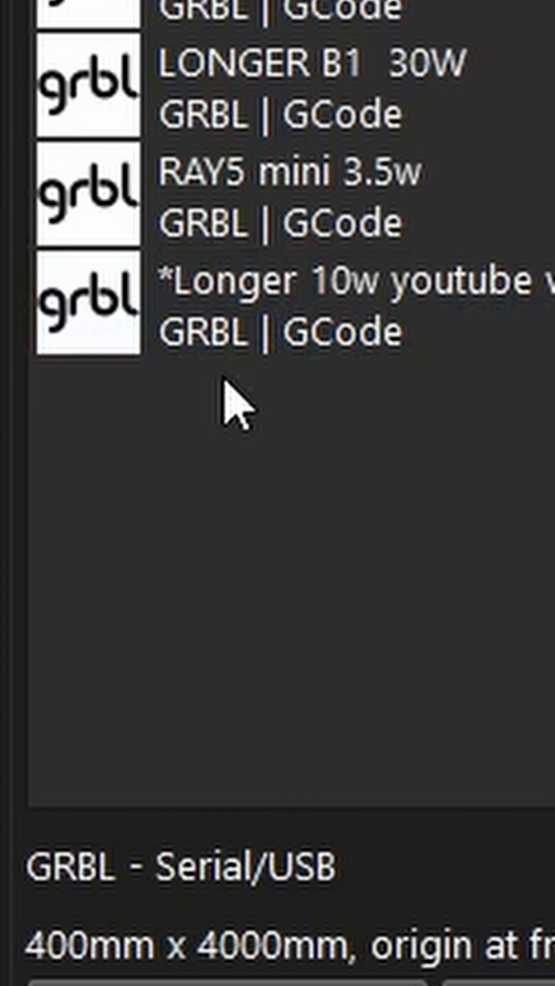
mouse_move(236, 409)
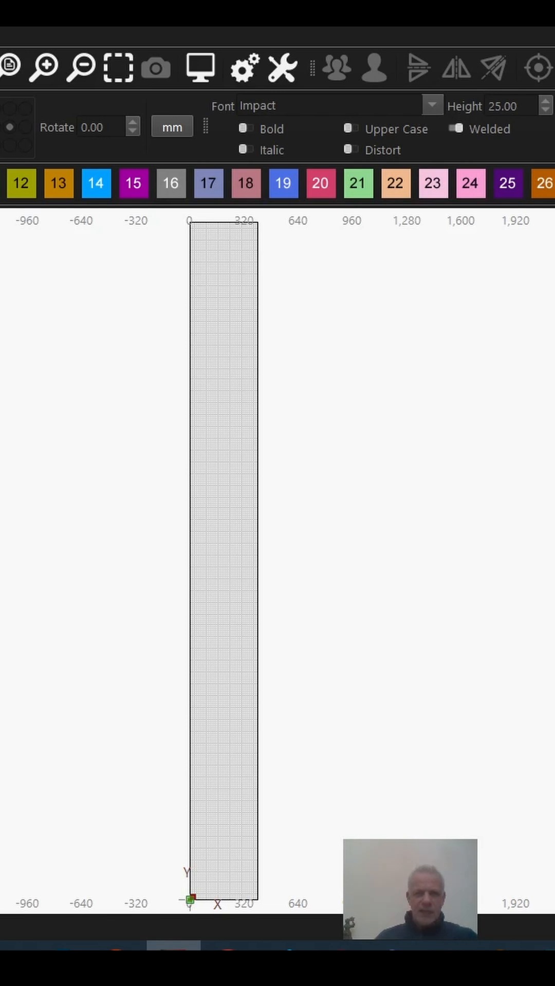
mouse_move(216, 777)
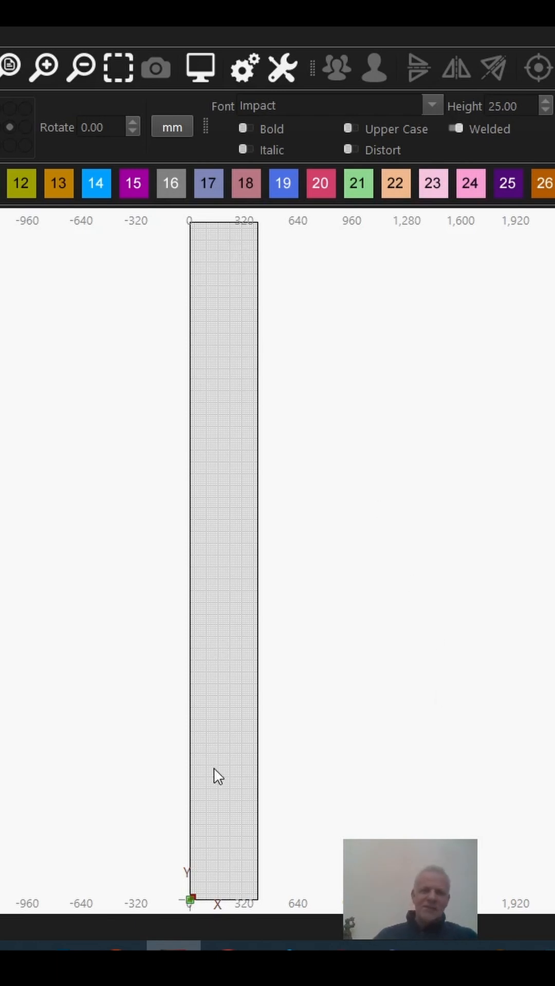
mouse_move(234, 611)
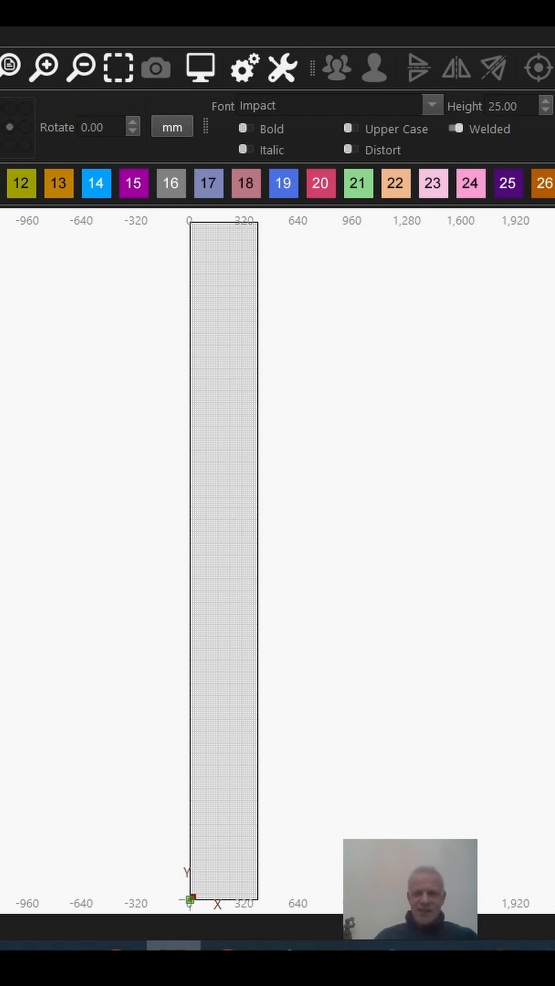
Reopen the new device's wizard to its name and 400 by 4000 mm work area page
click(475, 707)
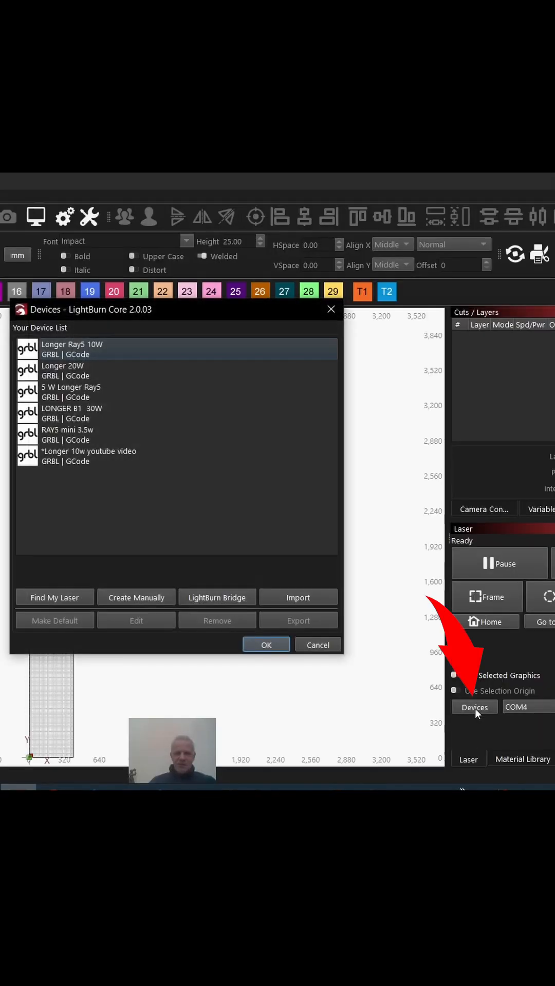
click(136, 598)
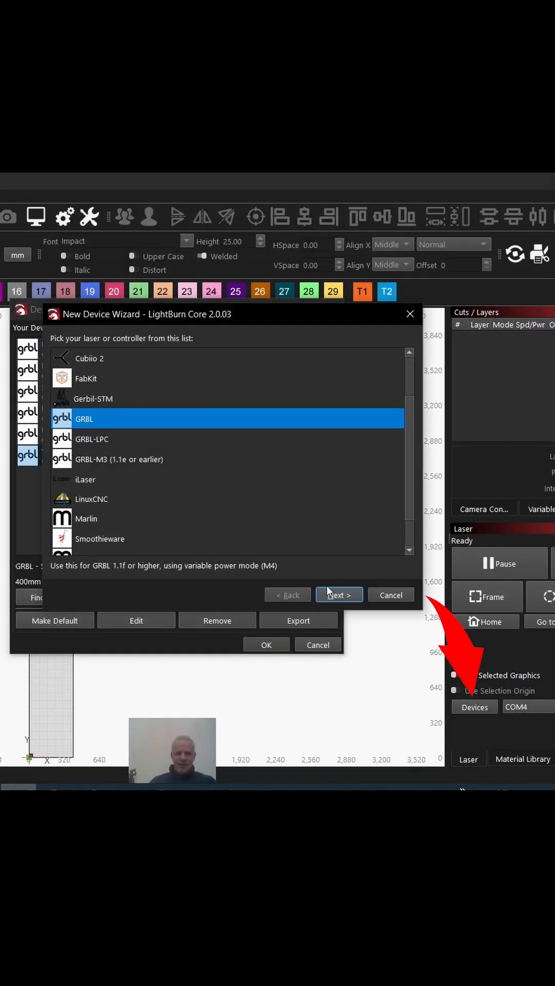
click(338, 595)
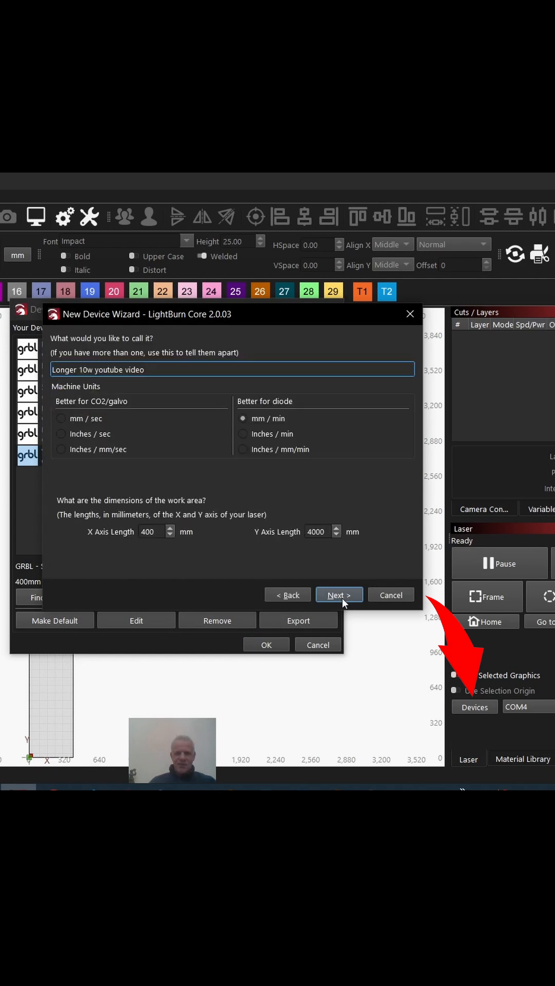